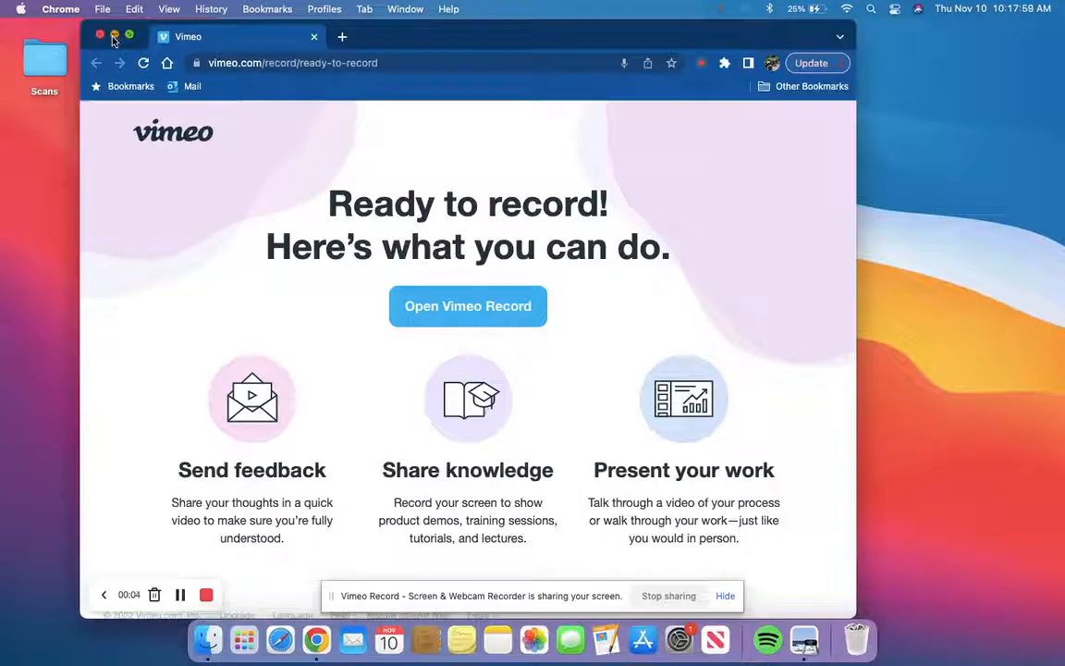
Step: Minimize the Chrome window showing Vimeo's 'Ready to record' page to reveal the desktop
left_click(101, 36)
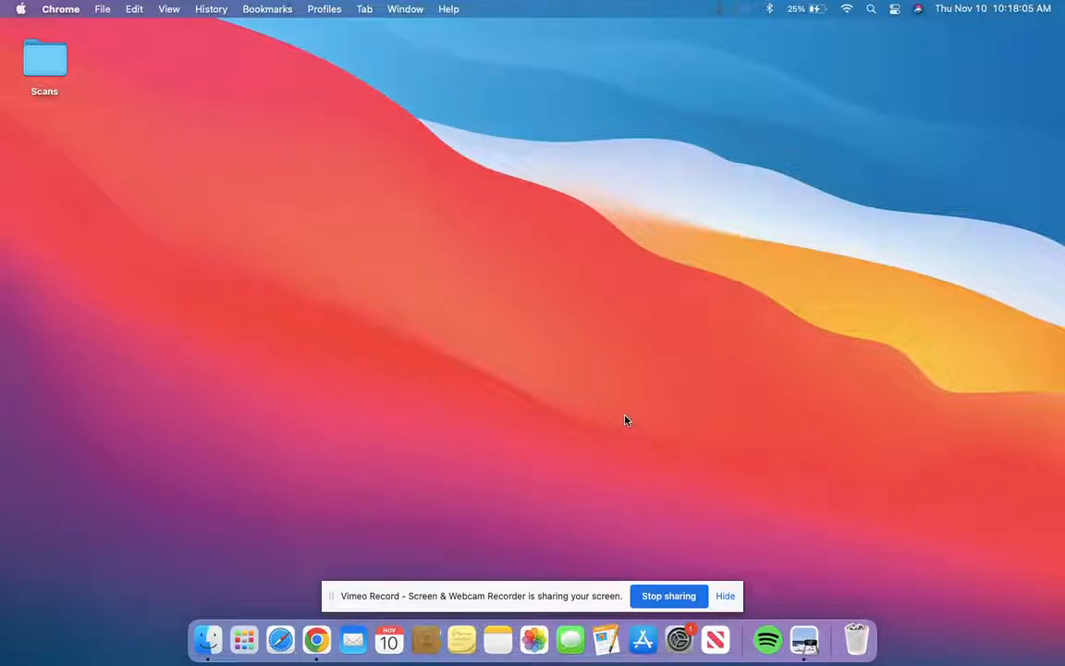
mouse_move(452, 421)
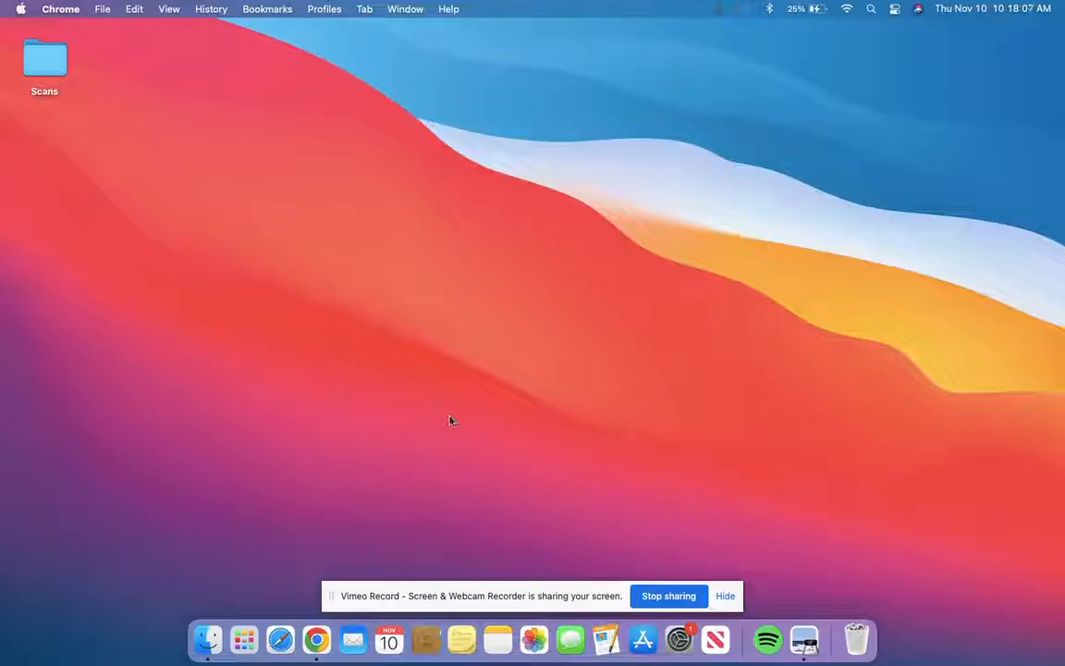
mouse_move(904, 500)
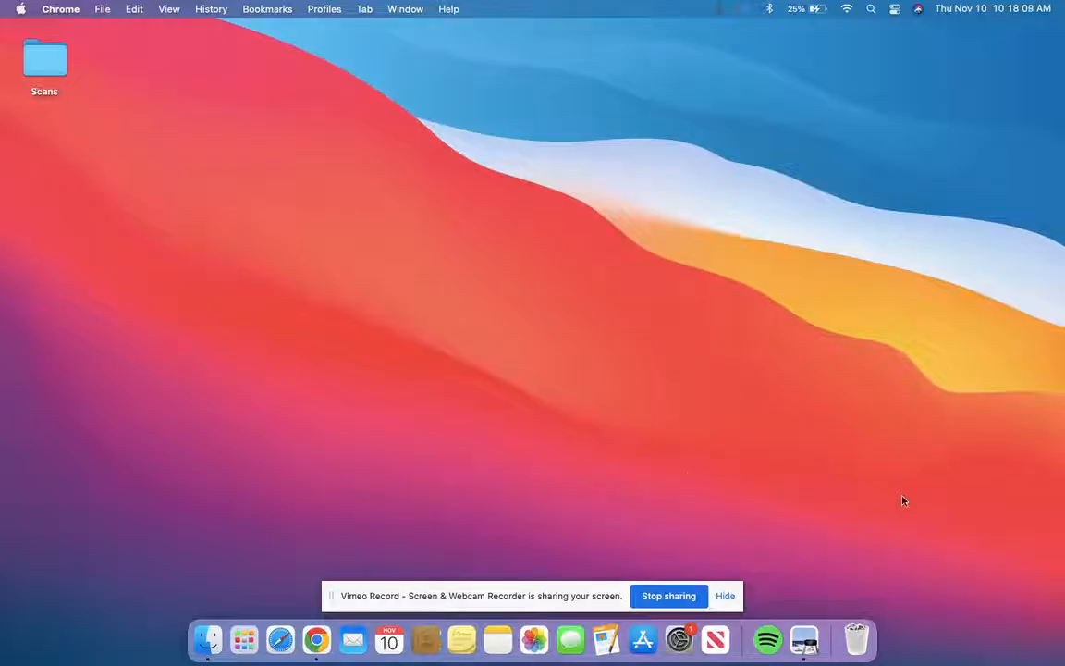
Step: Open the 'Finding Your IP Address' PDF in Preview and start printing from the File menu
left_click(807, 639)
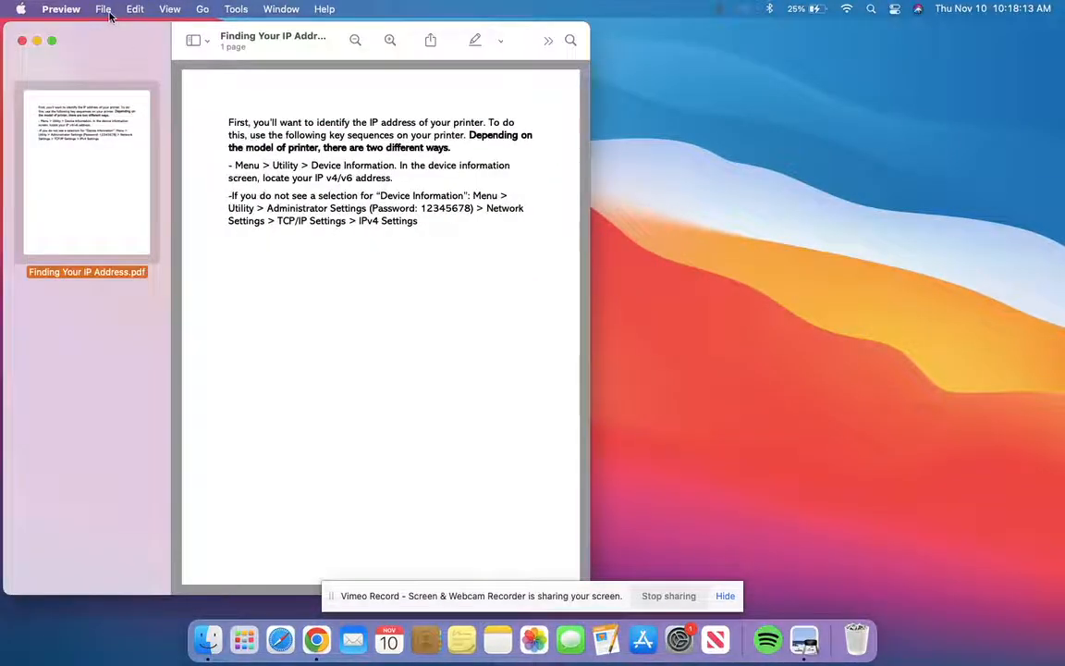
left_click(102, 9)
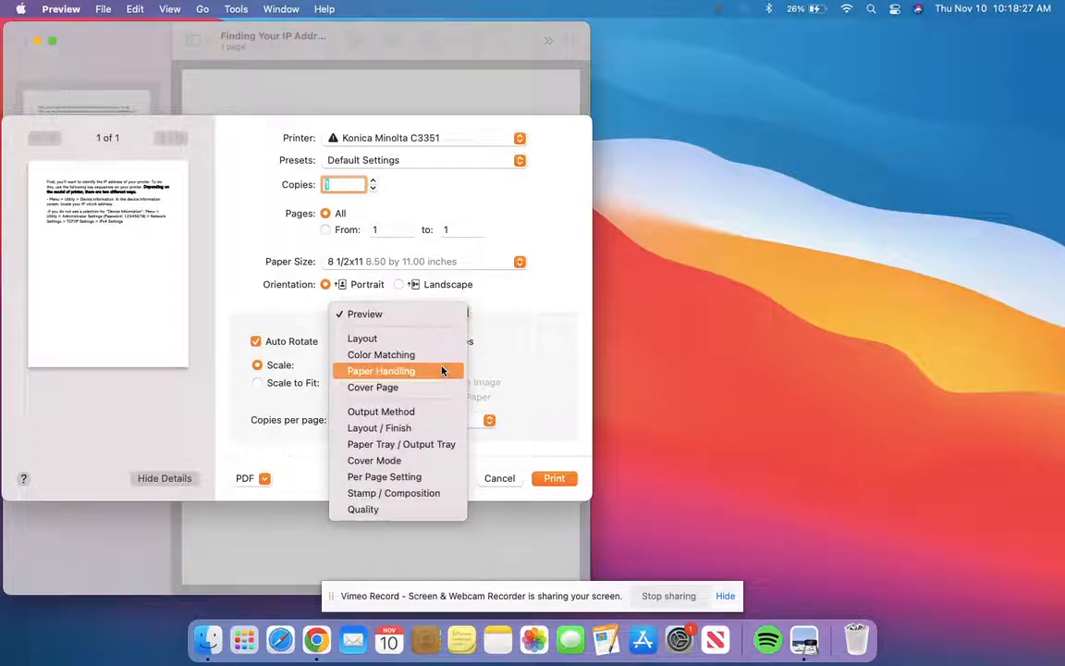
mouse_move(433, 461)
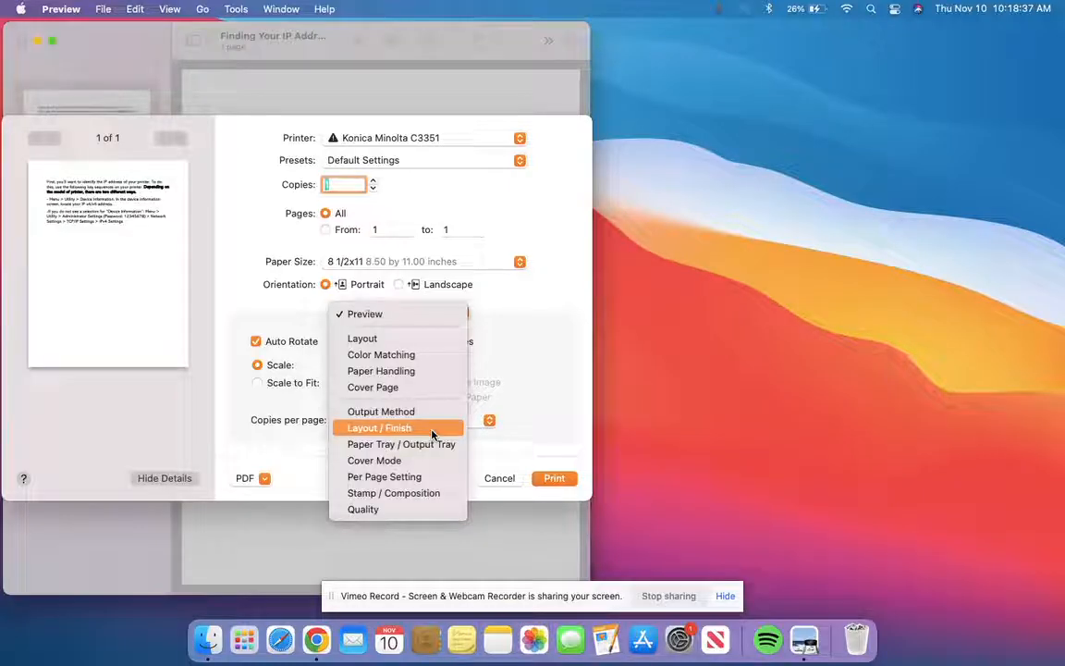
Step: Set Print Type to 1-Sided in Layout / Finish and Select Color to Gray Scale in Quality
left_click(379, 427)
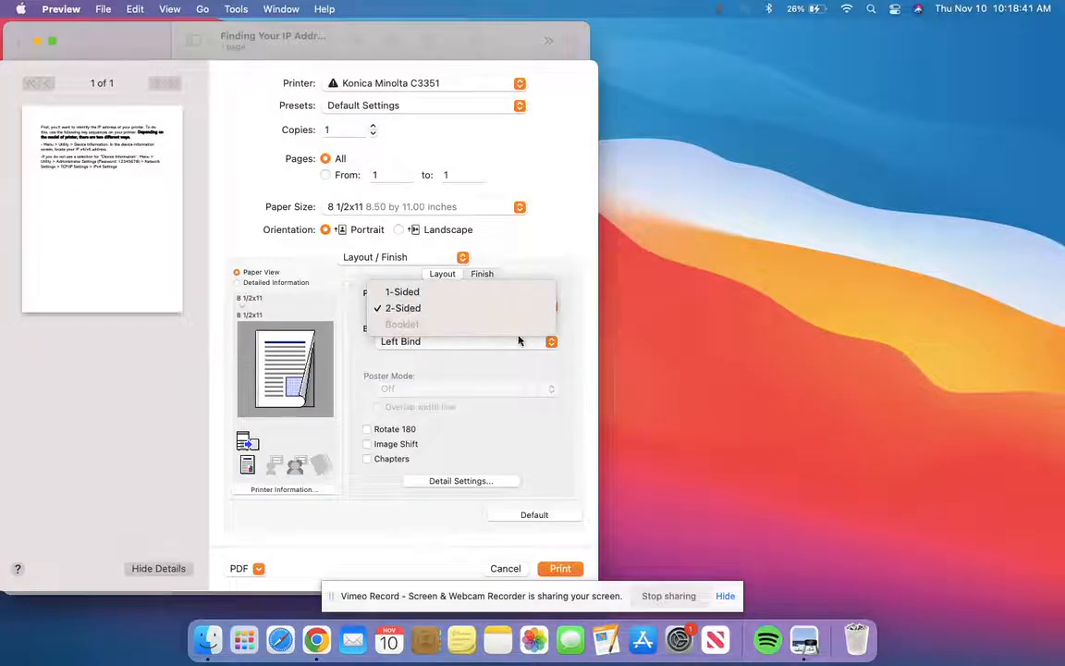
left_click(402, 292)
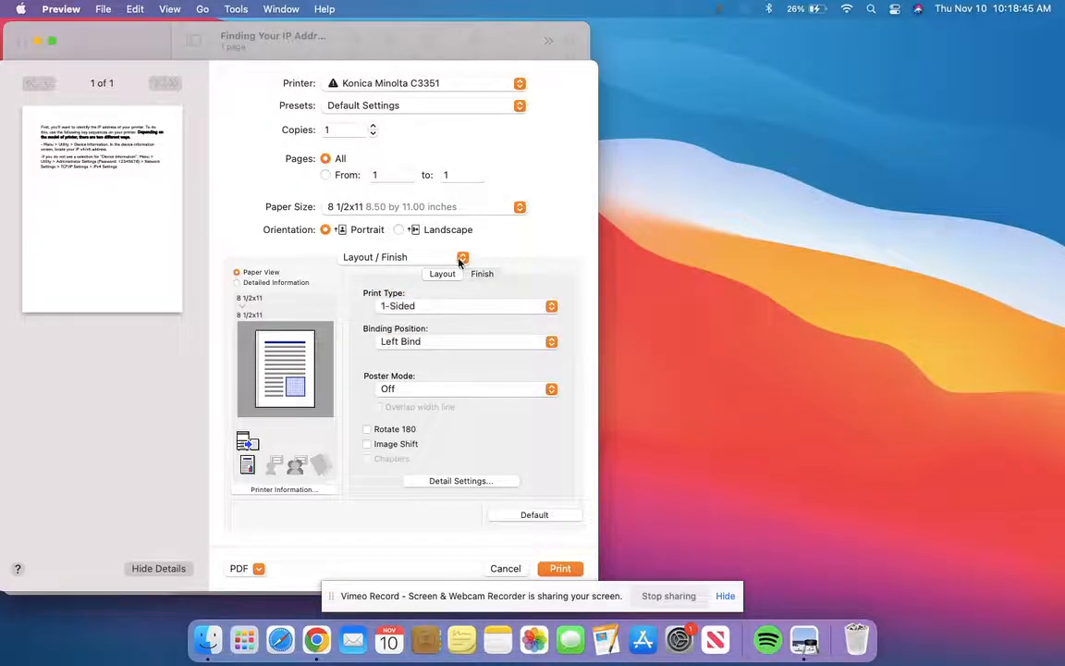
left_click(462, 257)
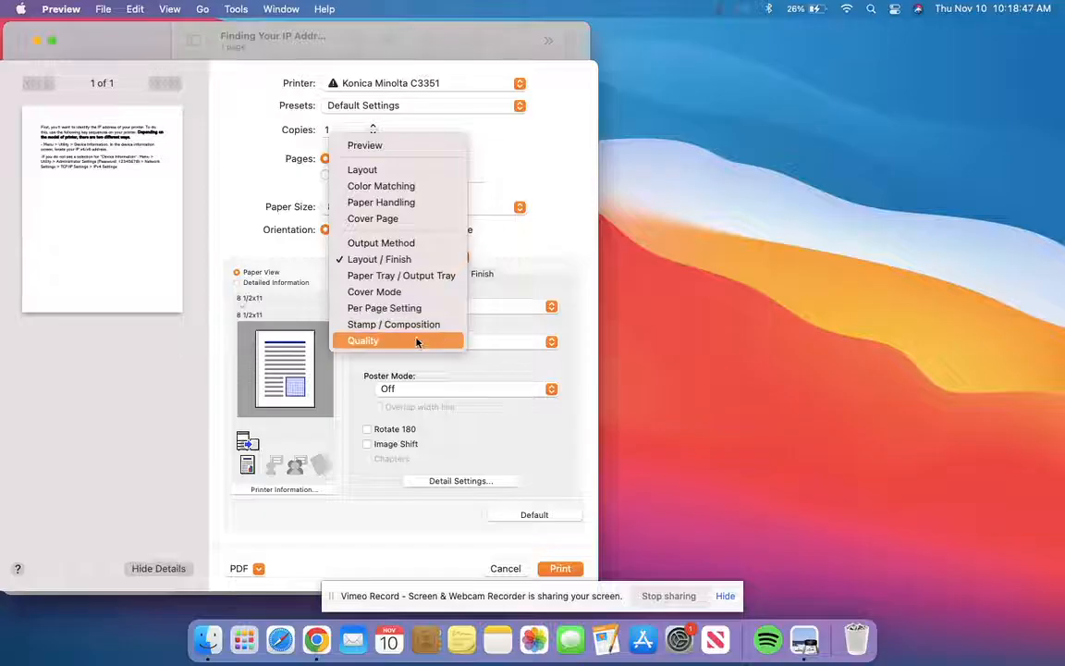
left_click(362, 340)
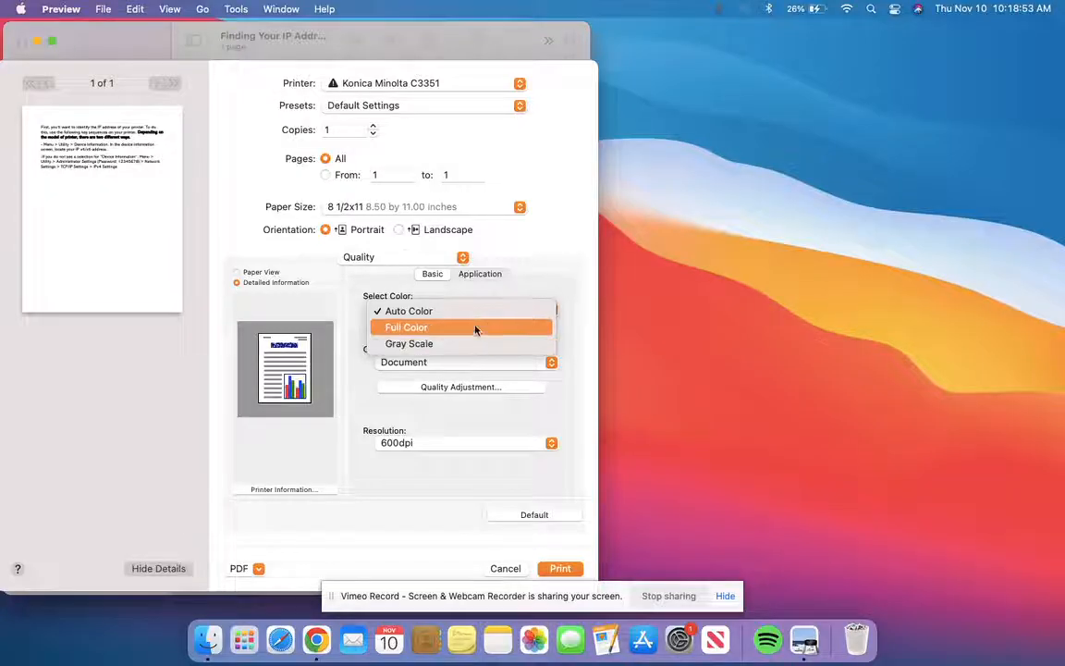
left_click(408, 344)
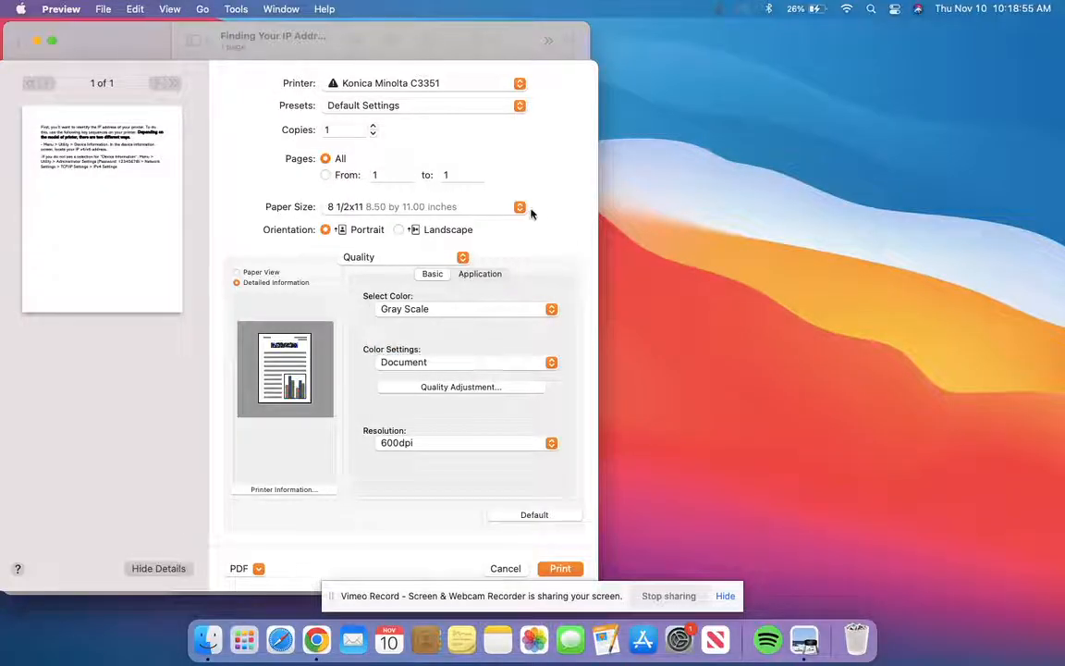
Step: Save the current settings as the preset 'Single Sided B/W - 3' for all printers
left_click(518, 105)
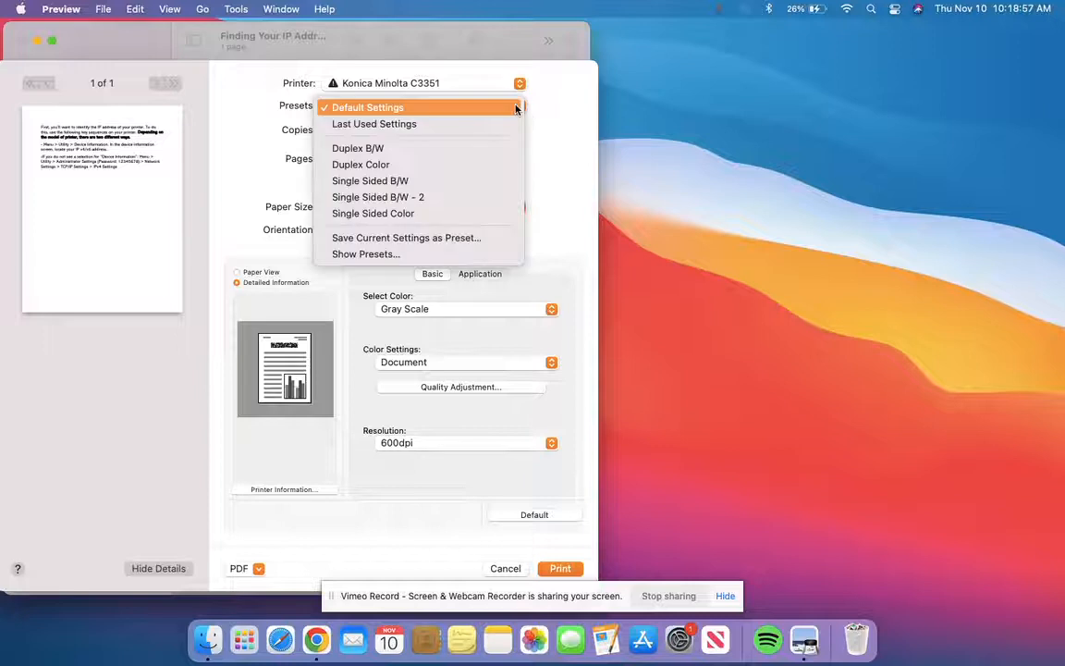
mouse_move(490, 237)
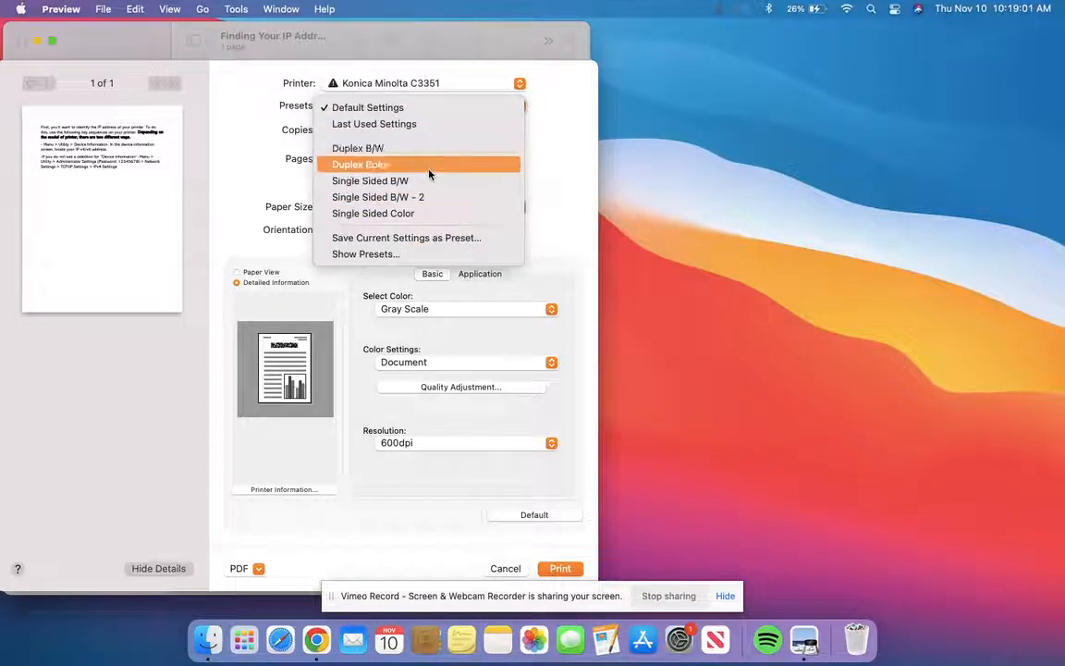
mouse_move(471, 237)
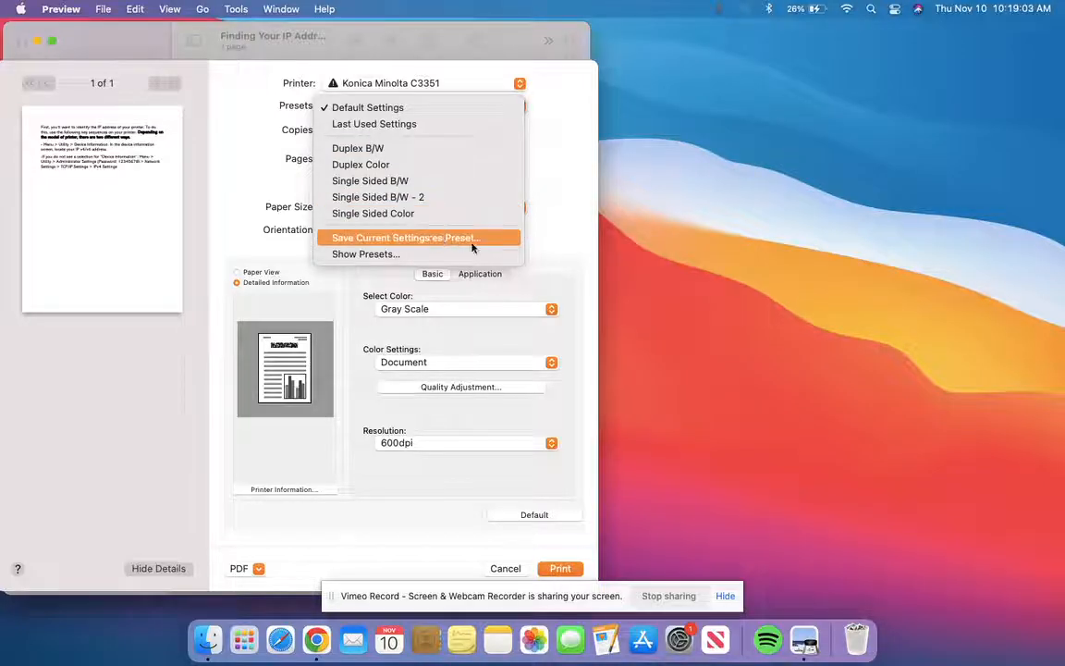
mouse_move(419, 197)
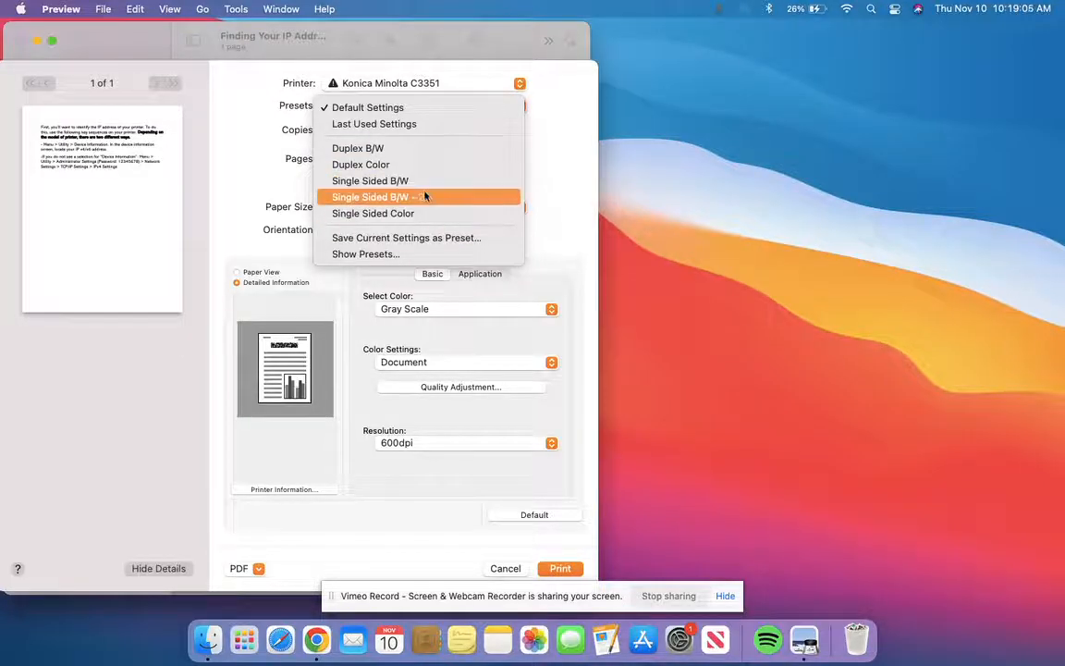
left_click(405, 237)
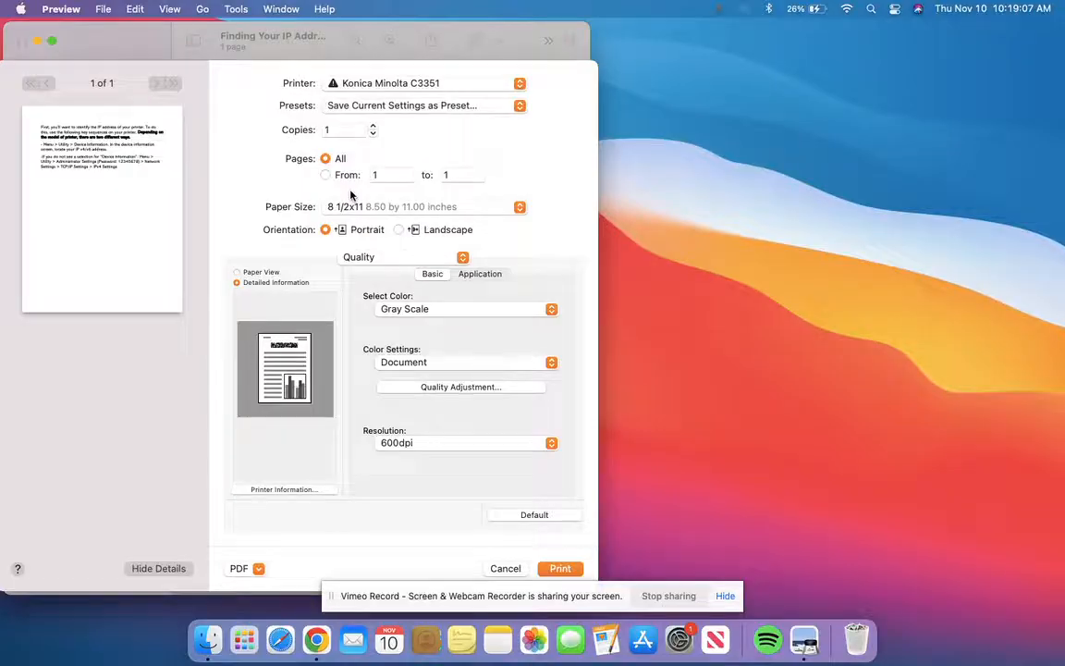
left_click(425, 105)
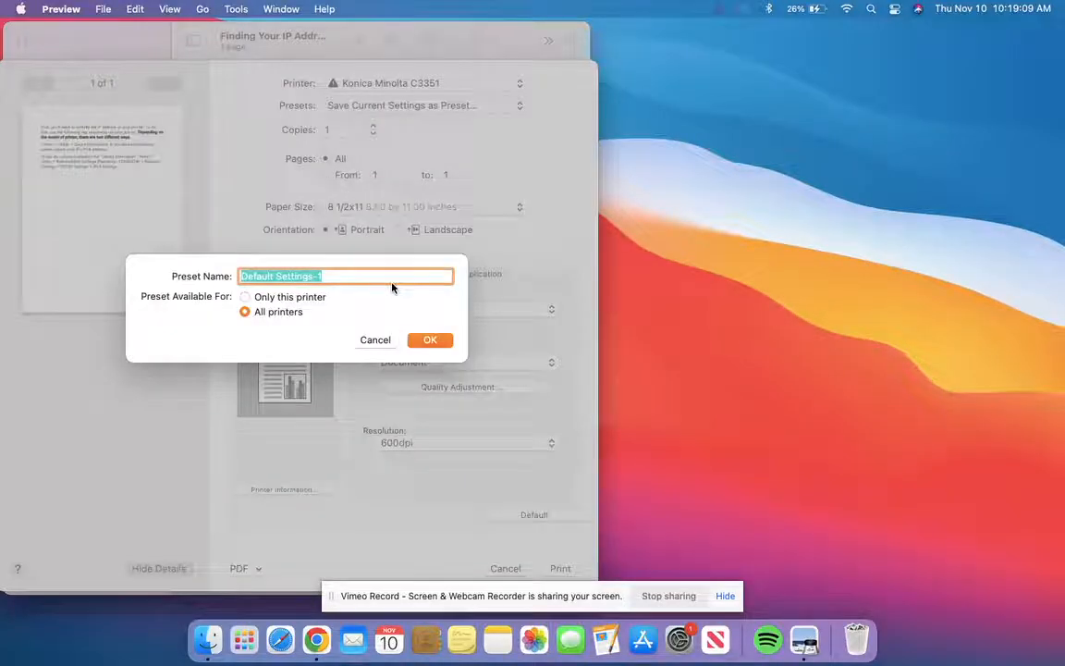
type("Single Sided")
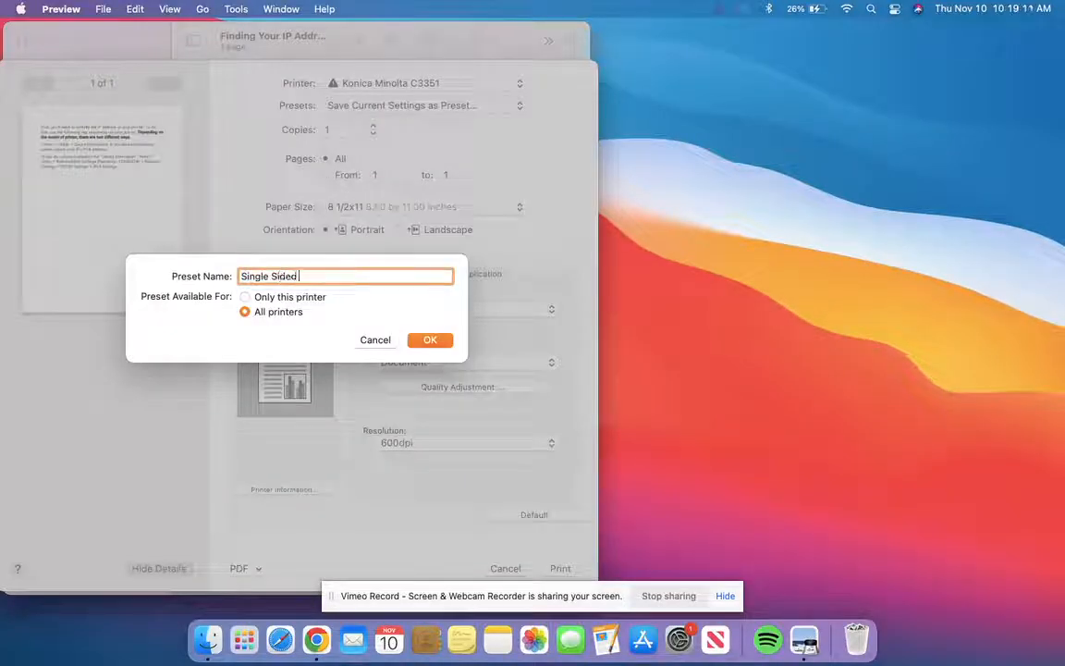
type("B/Q")
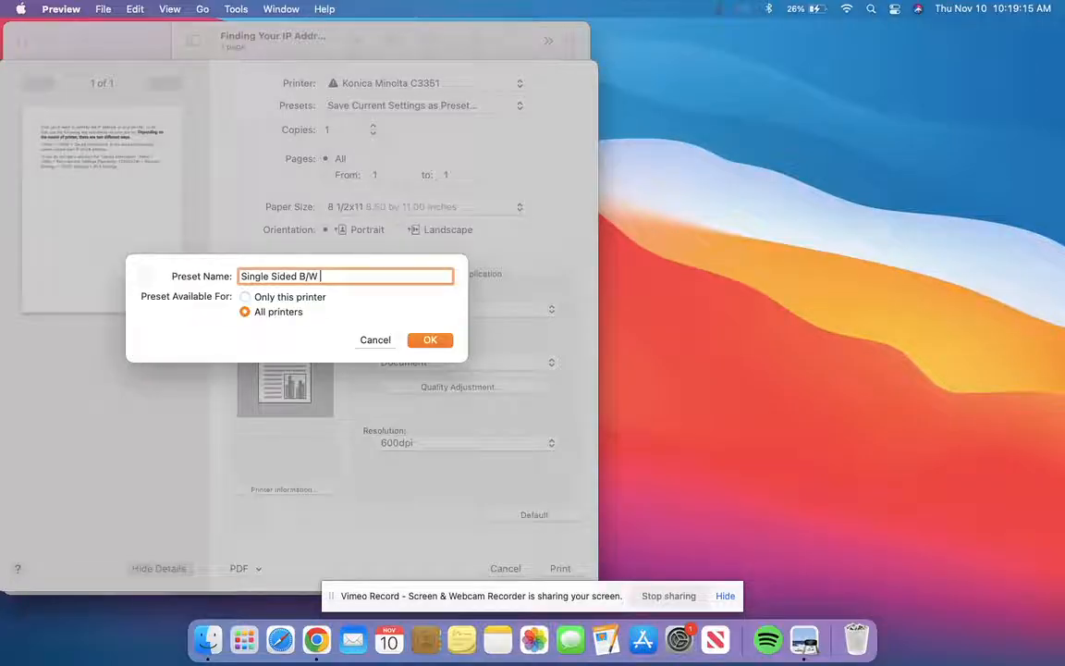
type("- 3")
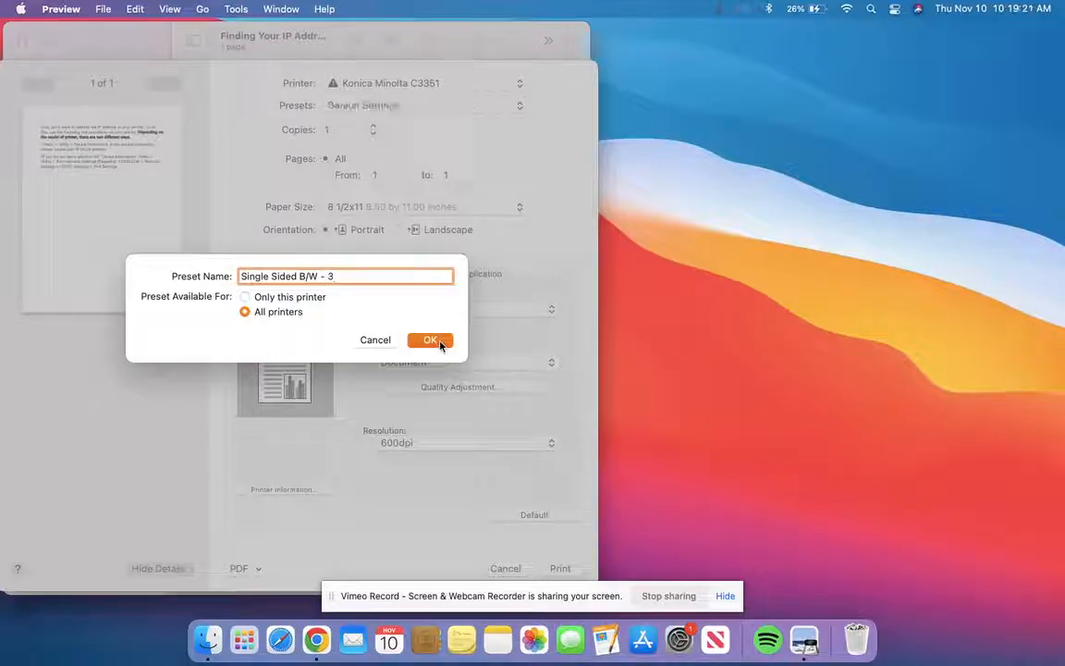
left_click(430, 339)
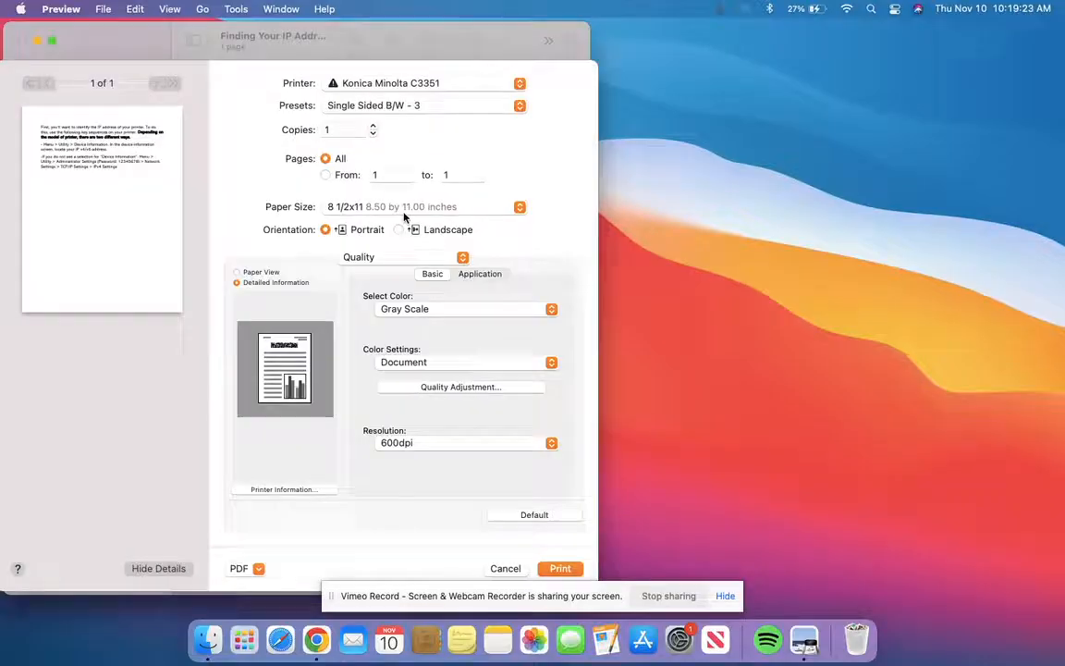
mouse_move(546, 116)
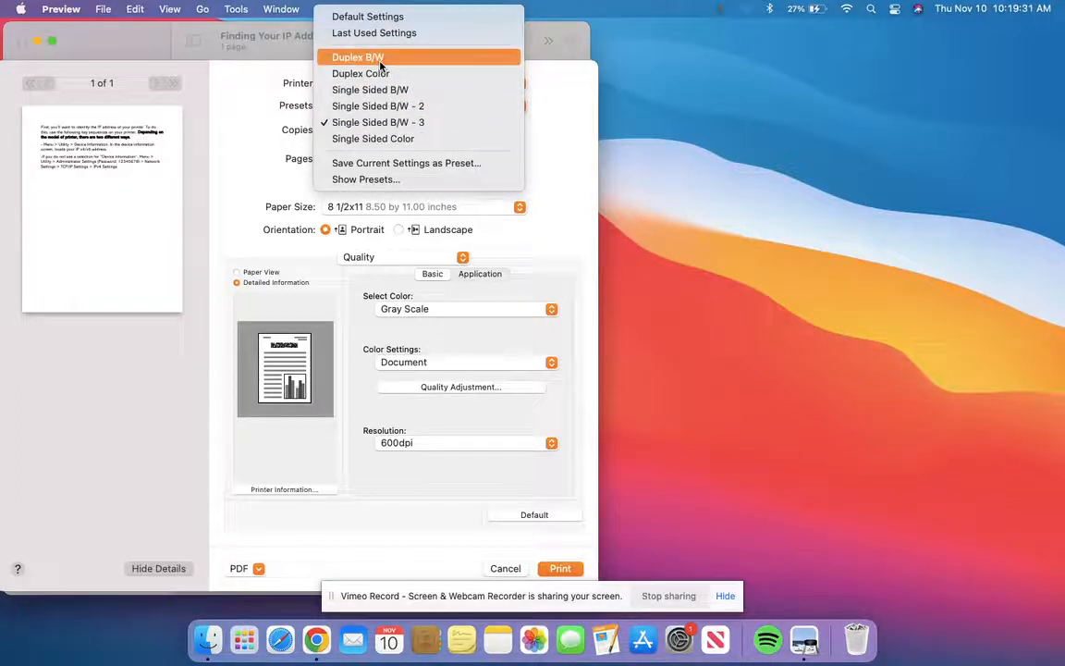
mouse_move(435, 195)
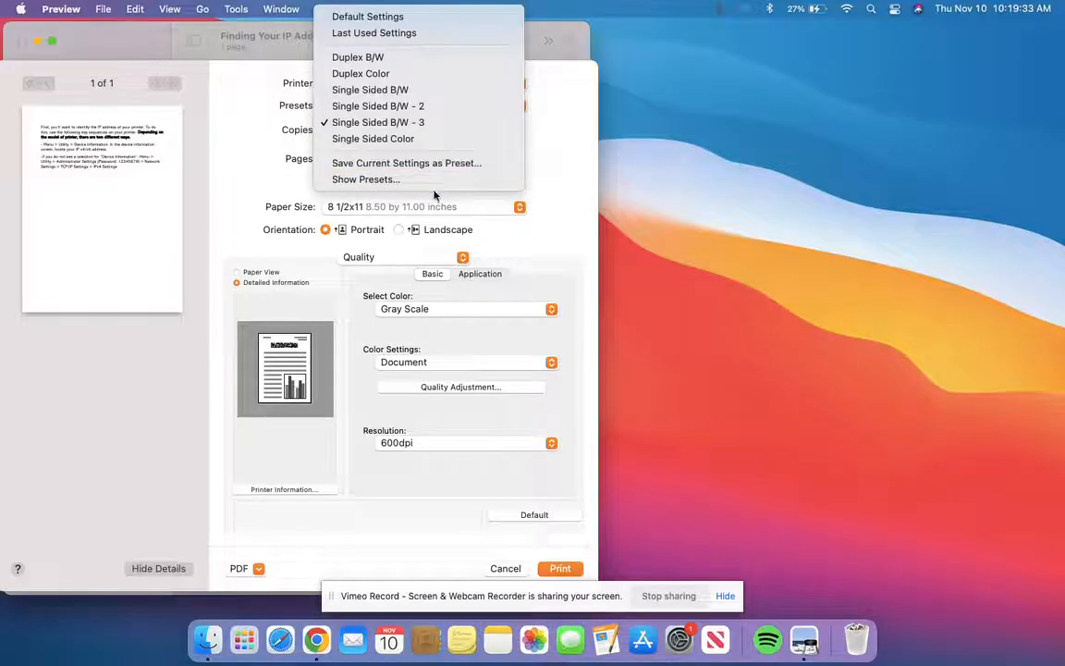
left_click(365, 179)
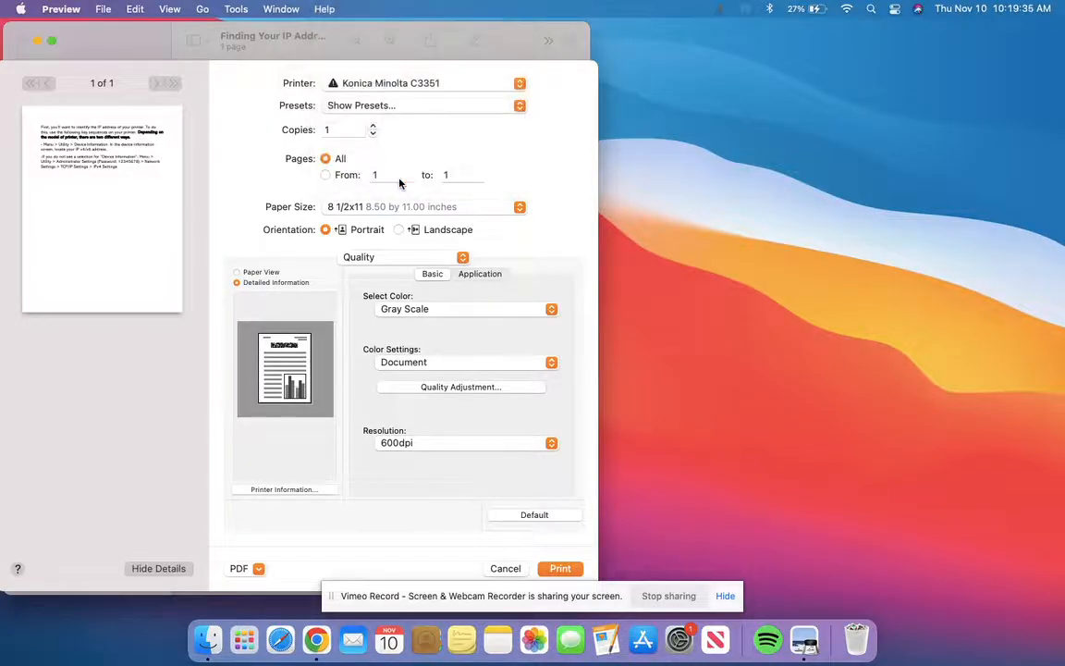
left_click(425, 104)
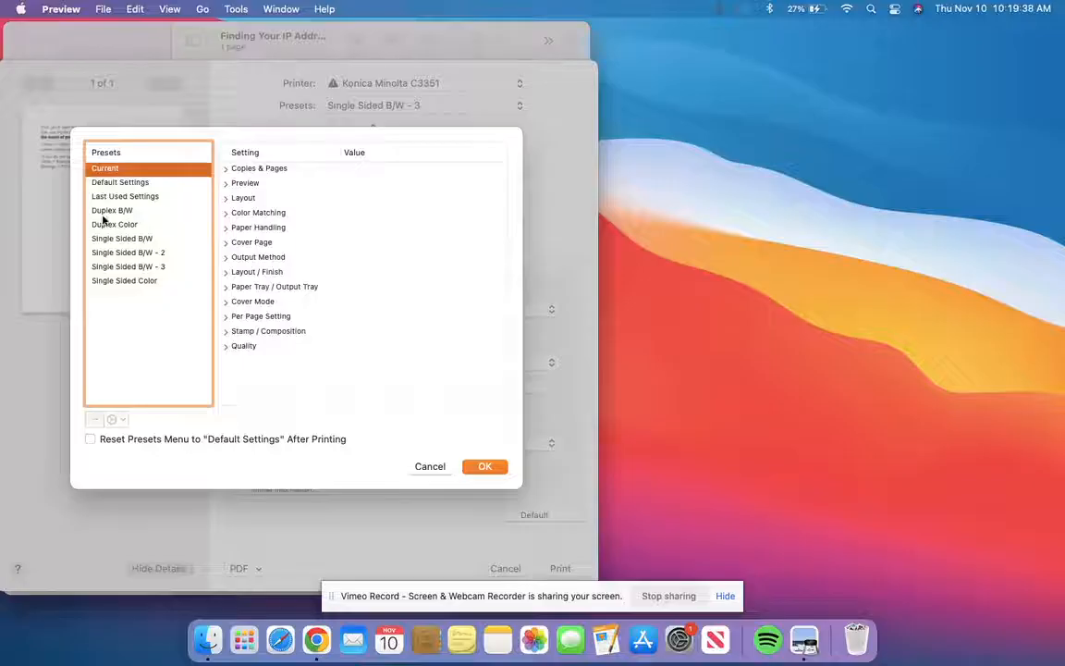
left_click(111, 210)
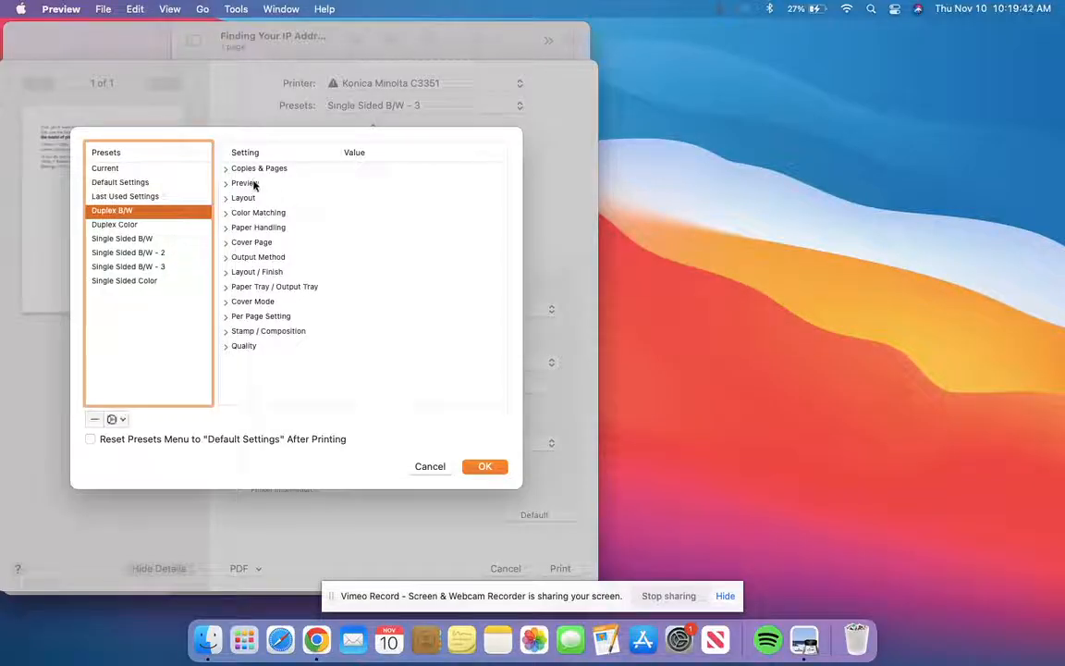
left_click(128, 252)
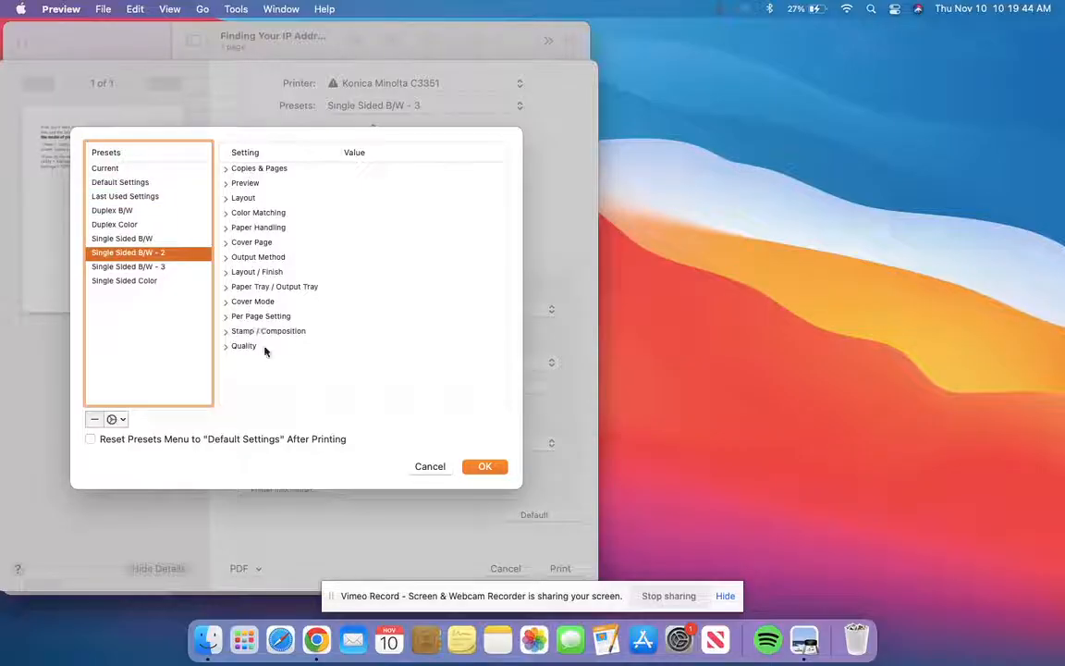
mouse_move(476, 444)
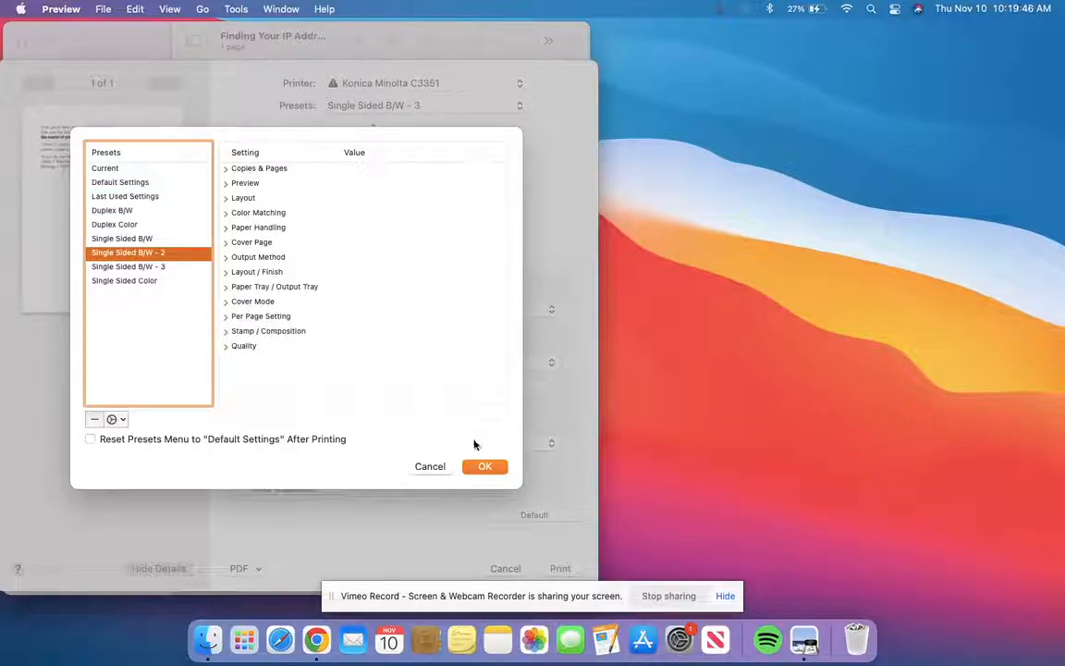
left_click(485, 466)
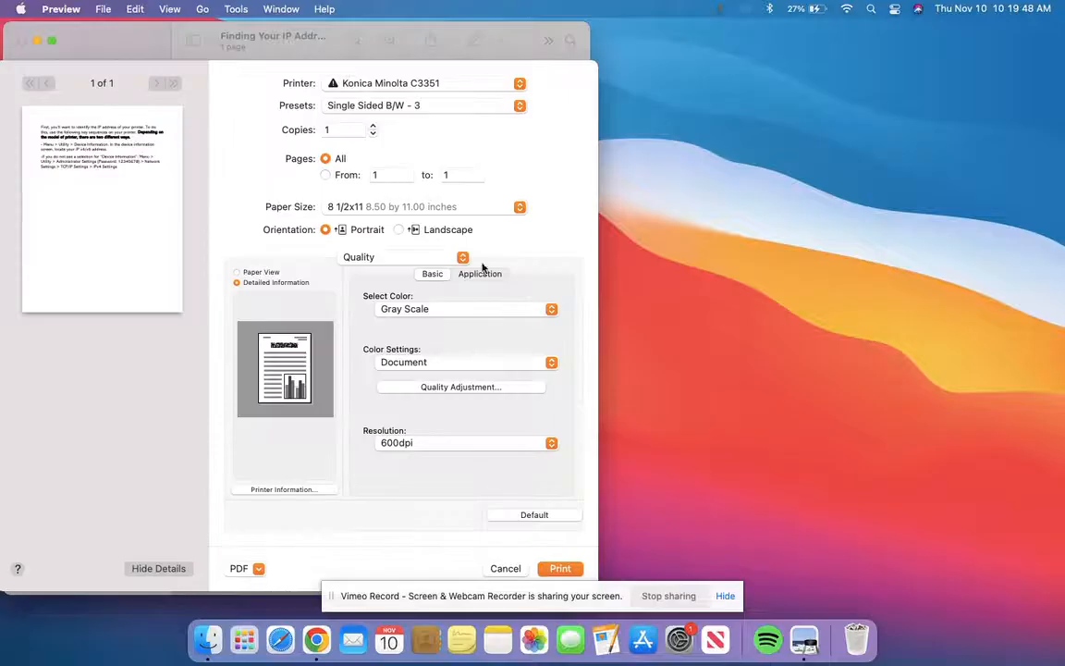
mouse_move(524, 153)
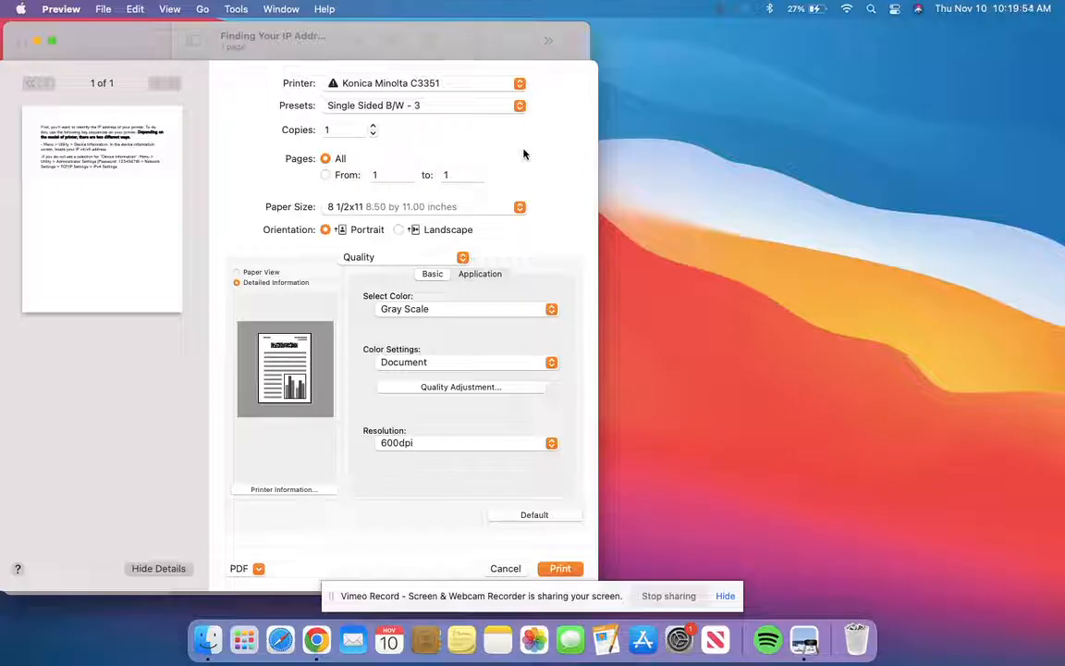
Step: Apply the Single Sided Color preset for Full Color, then reopen and dismiss the Presets menu
left_click(518, 104)
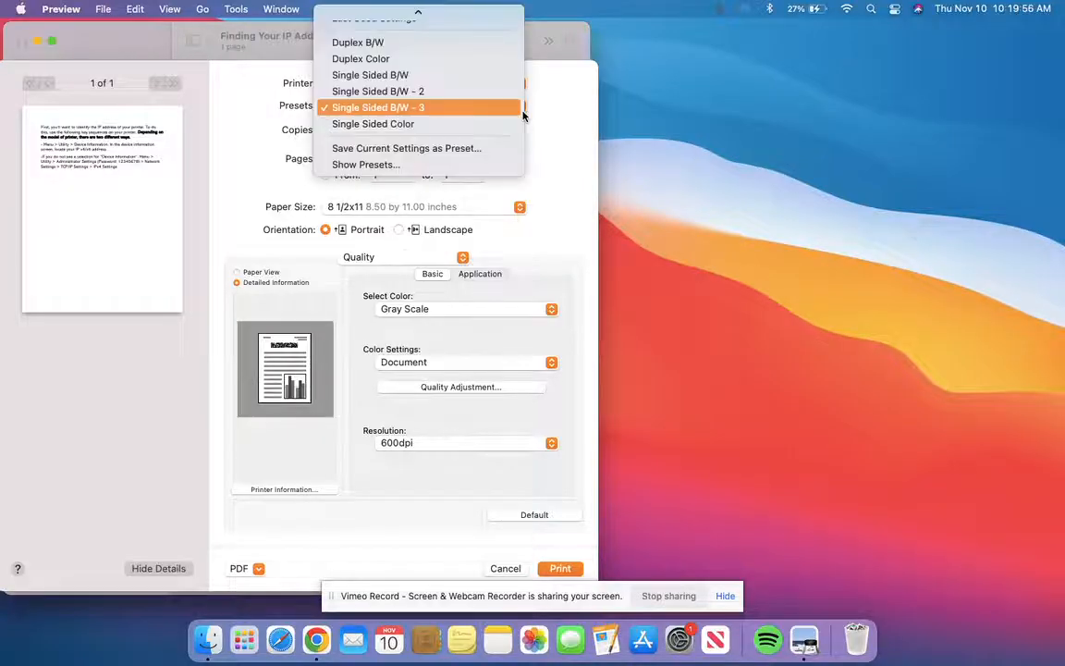
left_click(372, 123)
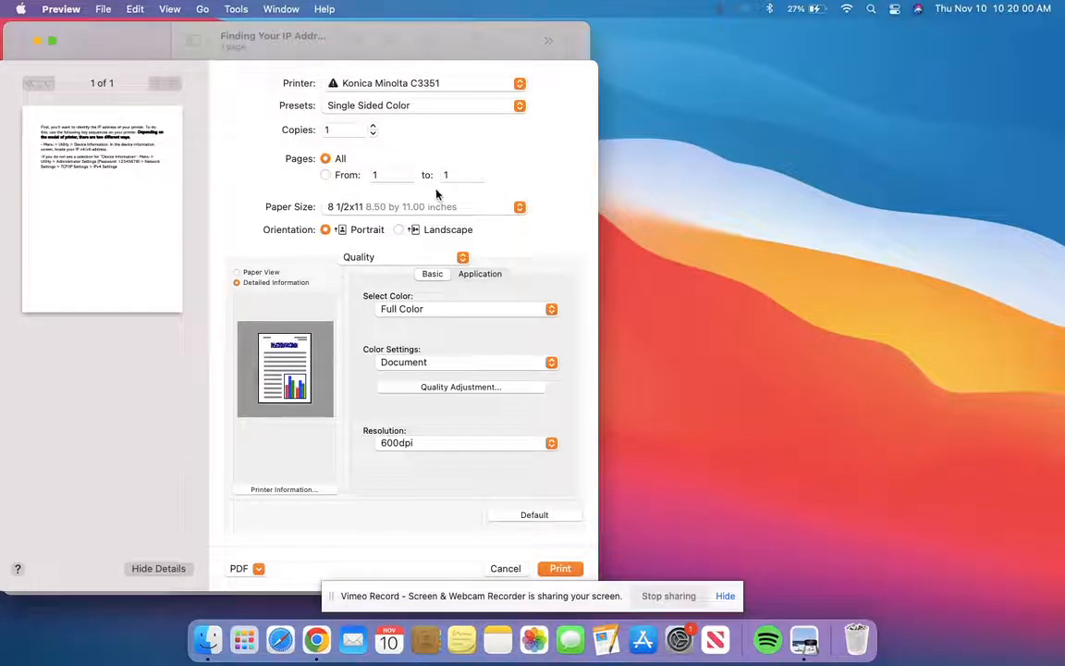
left_click(519, 104)
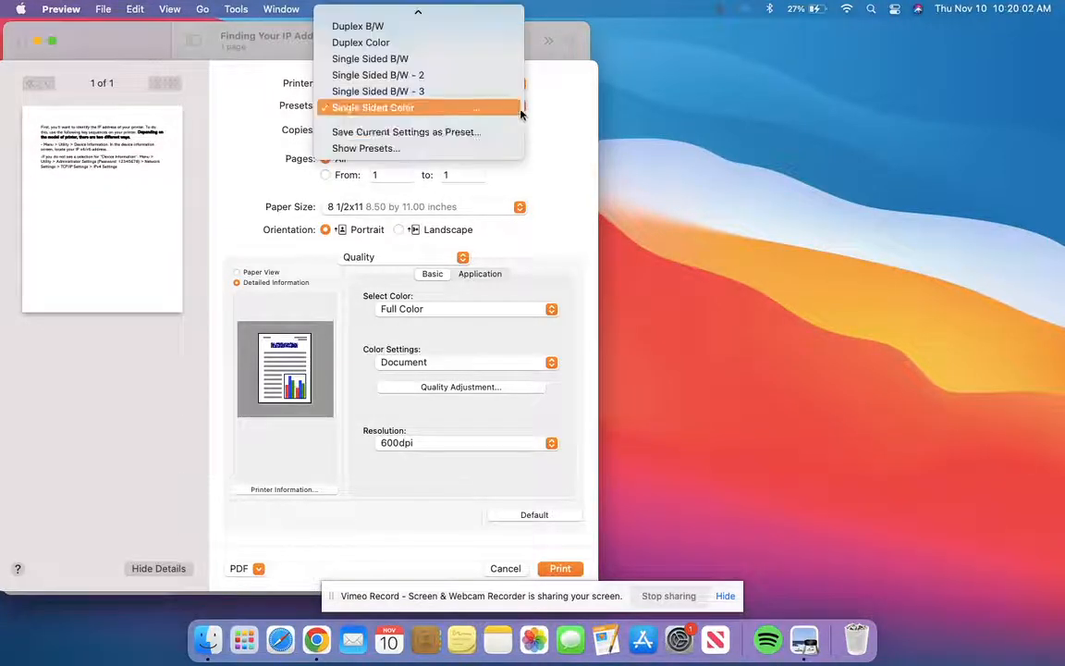
left_click(373, 108)
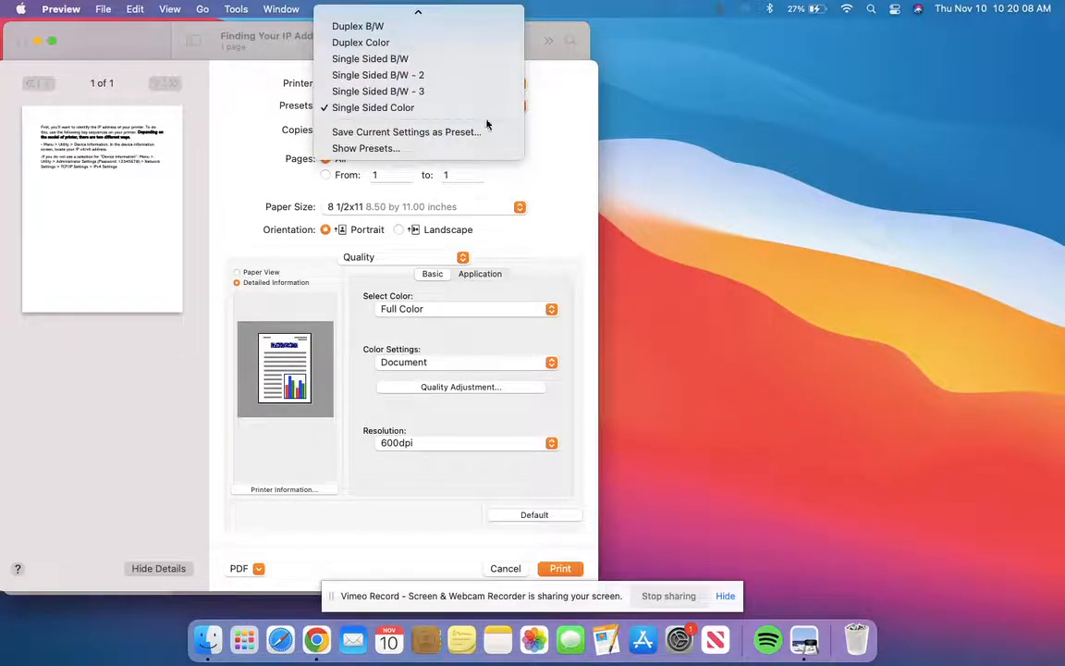
left_click(372, 107)
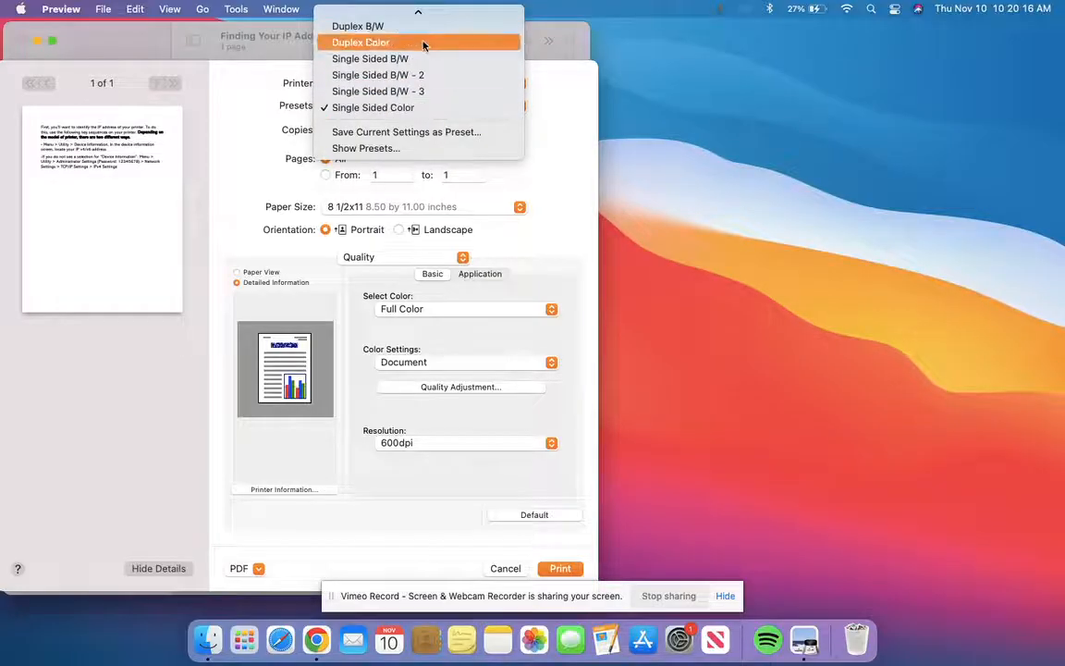
left_click(374, 107)
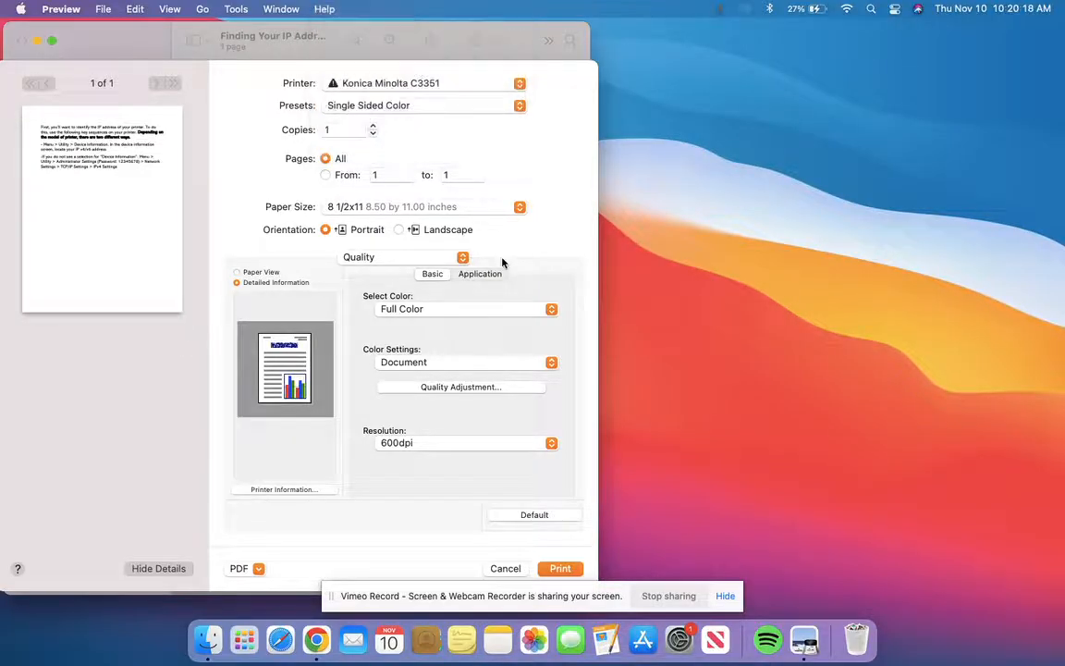